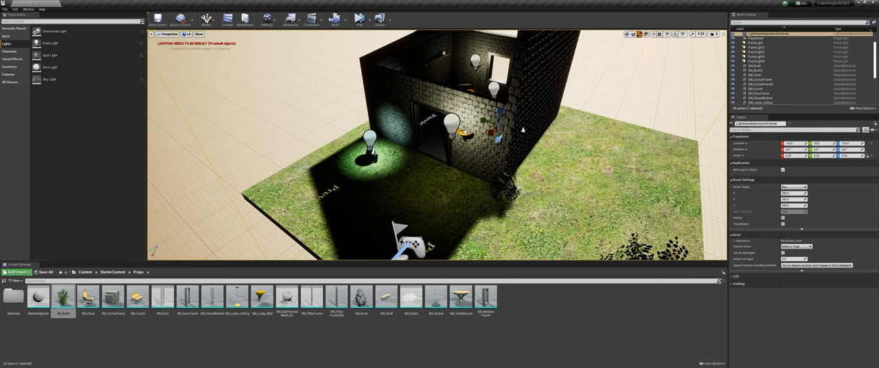
mouse_move(335, 19)
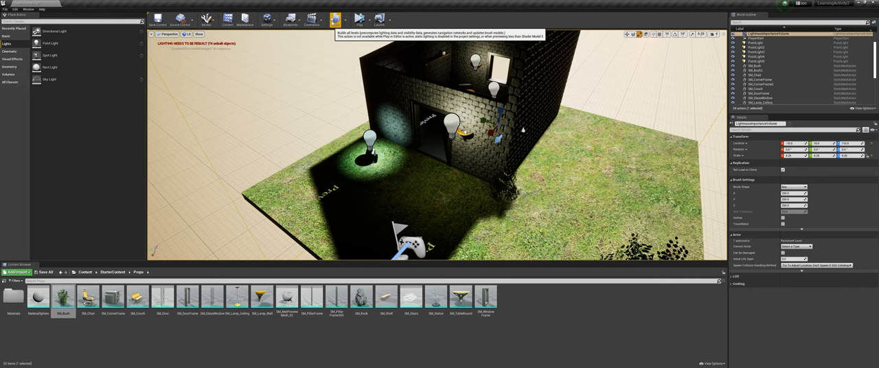
- Start a Build Lighting Only pass for the stone house scene
click(335, 20)
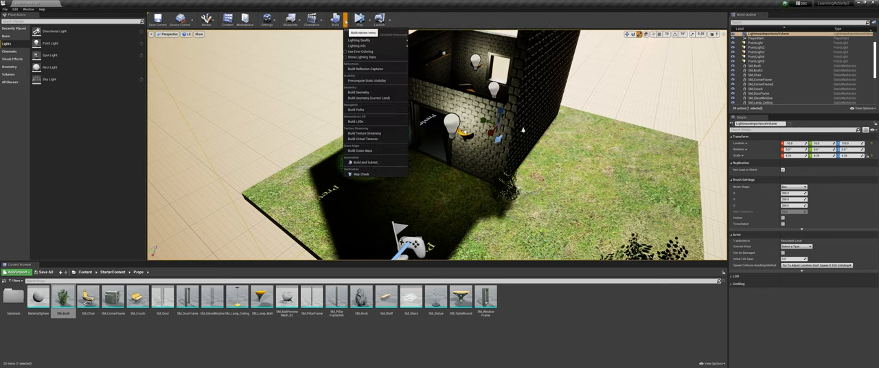
mouse_move(362, 33)
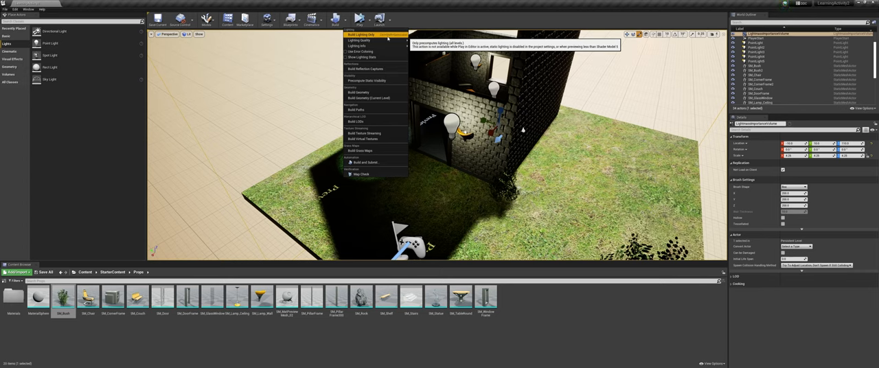
click(364, 34)
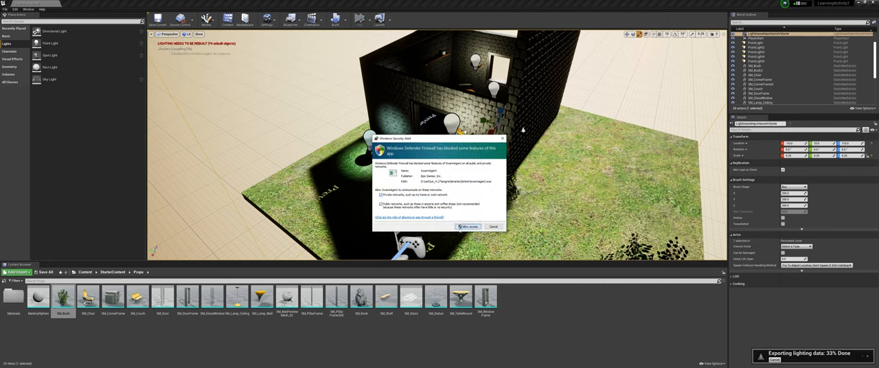
- Dismiss the Windows Defender Firewall prompt so the lighting build can finish
click(468, 225)
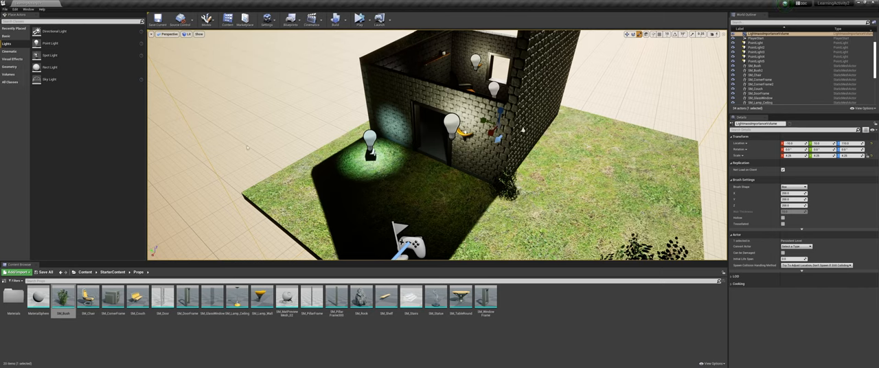
mouse_move(154, 68)
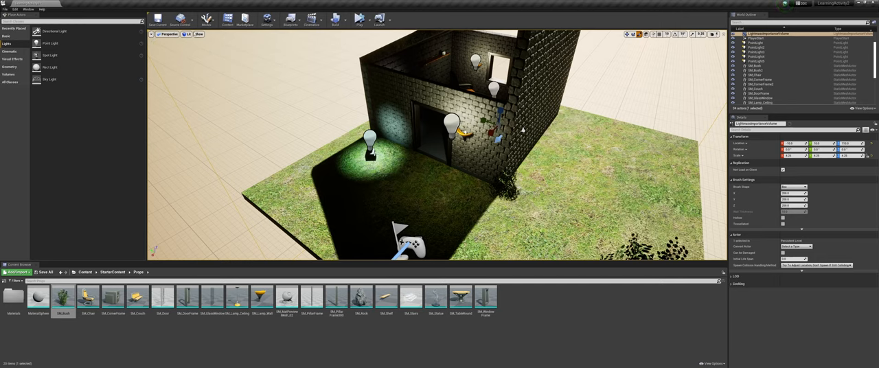
- Bring up the High Resolution Screenshot tool from the viewport options
click(162, 35)
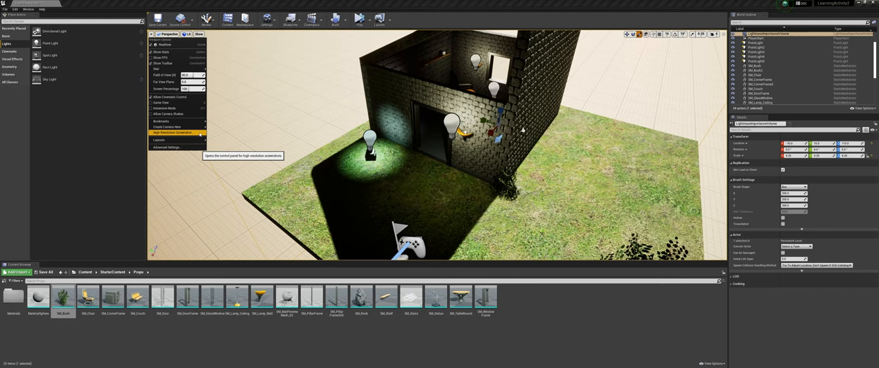
click(173, 132)
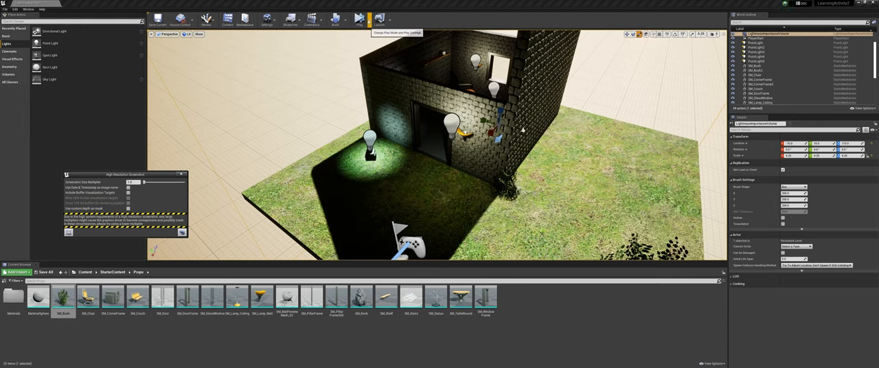
- Simulate the scene and capture a high-resolution screenshot of the house entrance
click(365, 20)
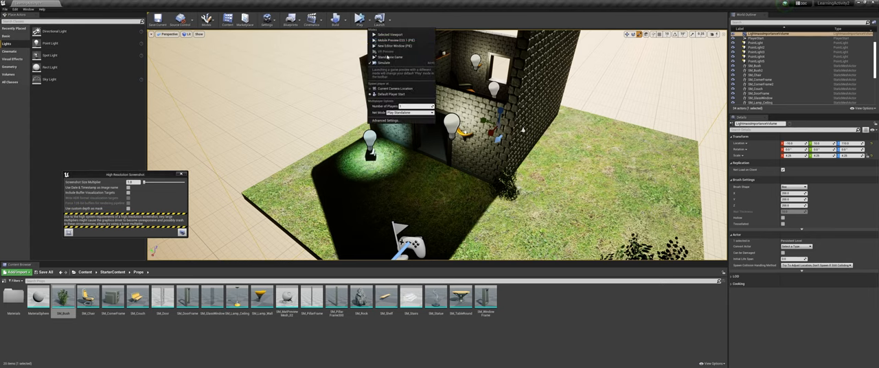
mouse_move(385, 63)
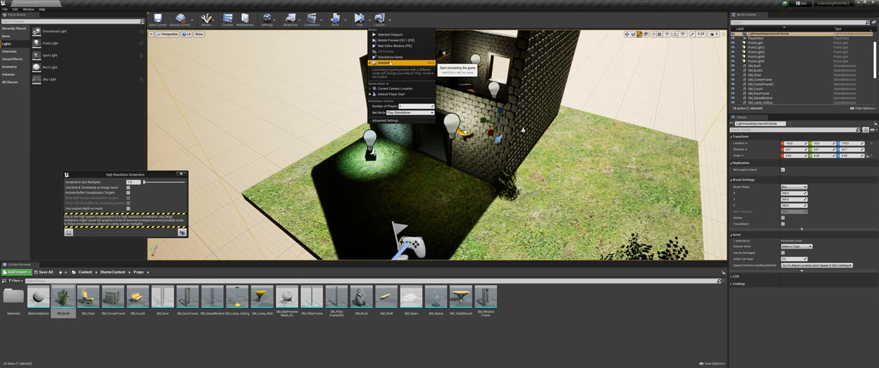
click(385, 63)
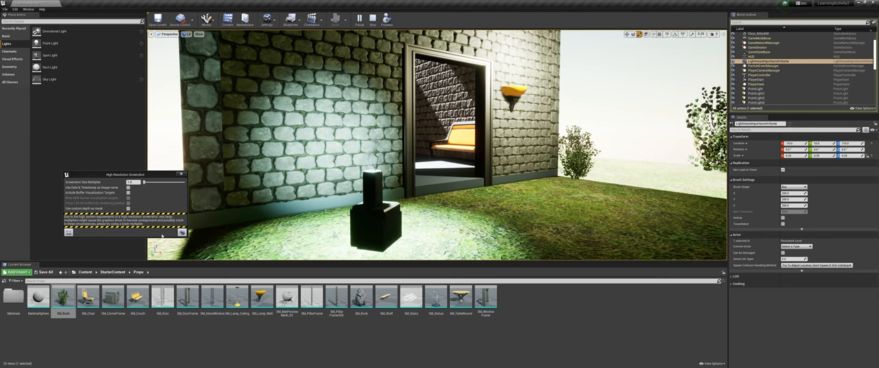
mouse_move(183, 234)
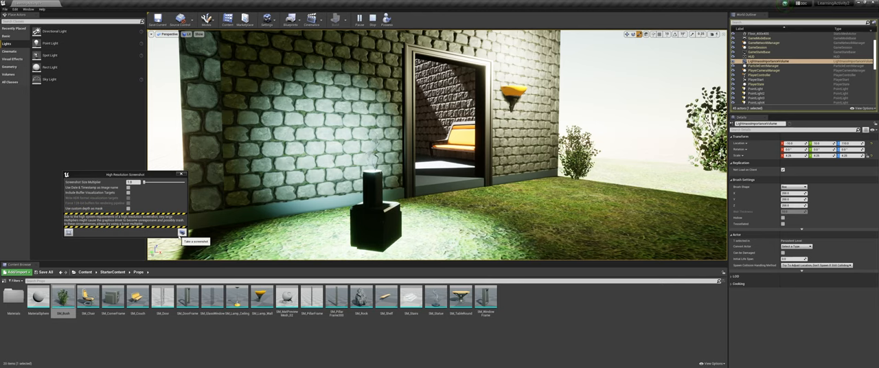
click(181, 232)
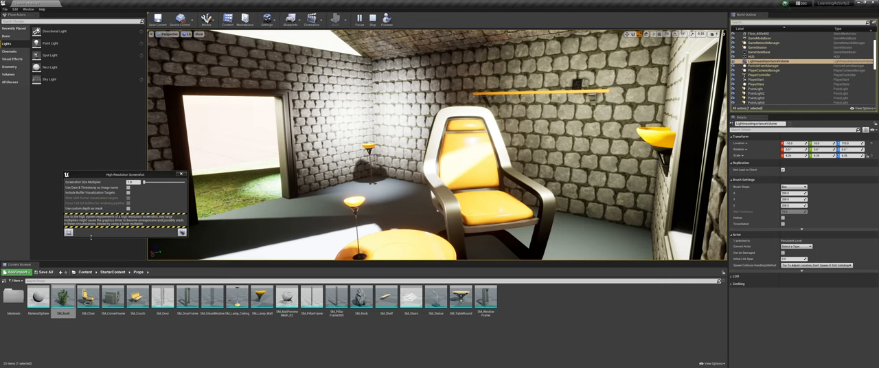
mouse_move(85, 230)
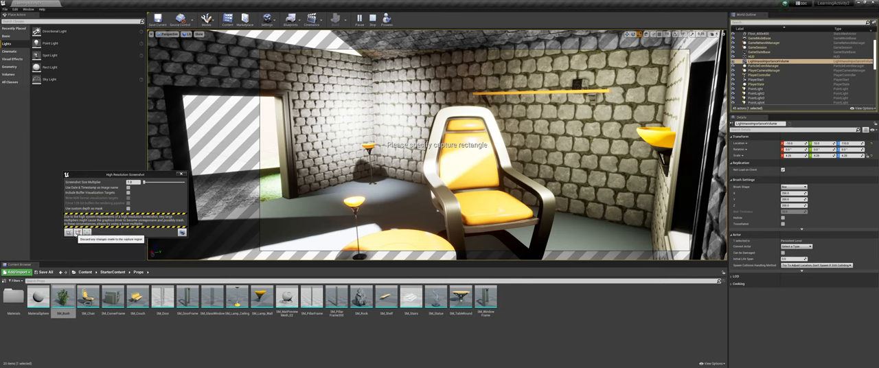
mouse_move(79, 231)
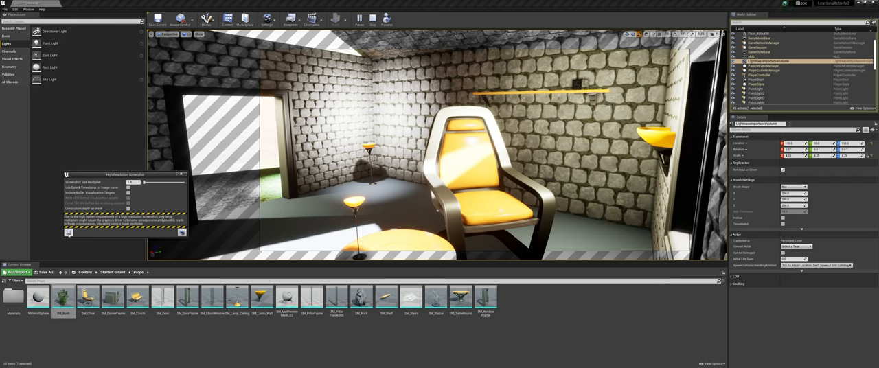
mouse_move(166, 234)
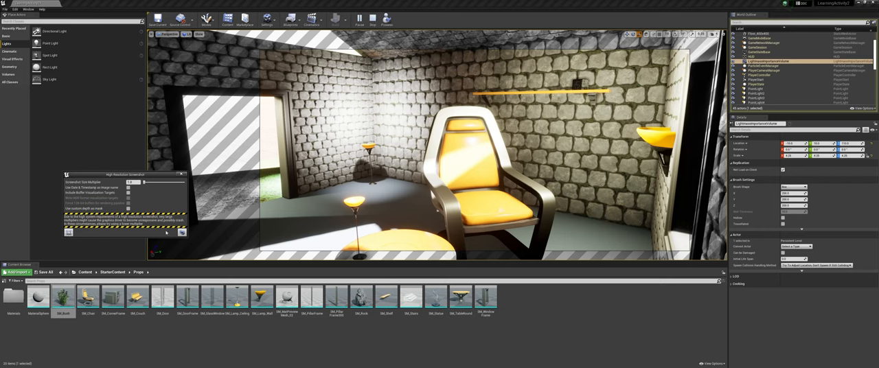
mouse_move(181, 232)
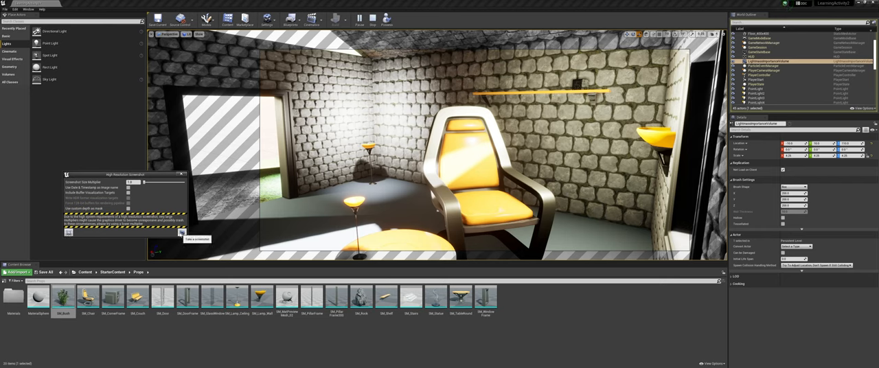
- Capture a high-resolution screenshot of the marked region with the yellow chair
click(181, 232)
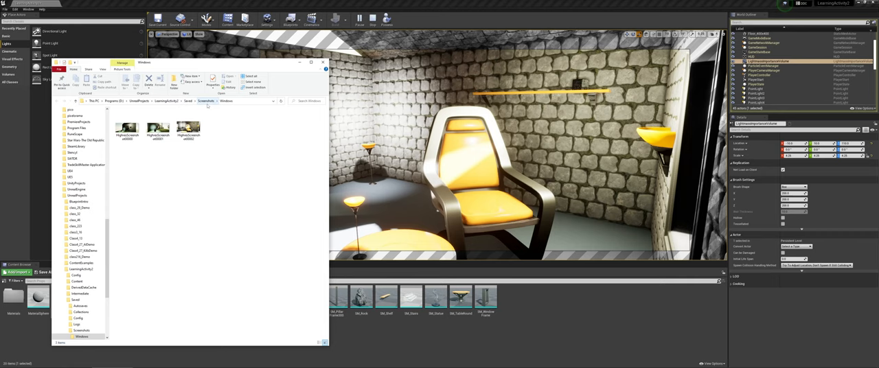
click(188, 126)
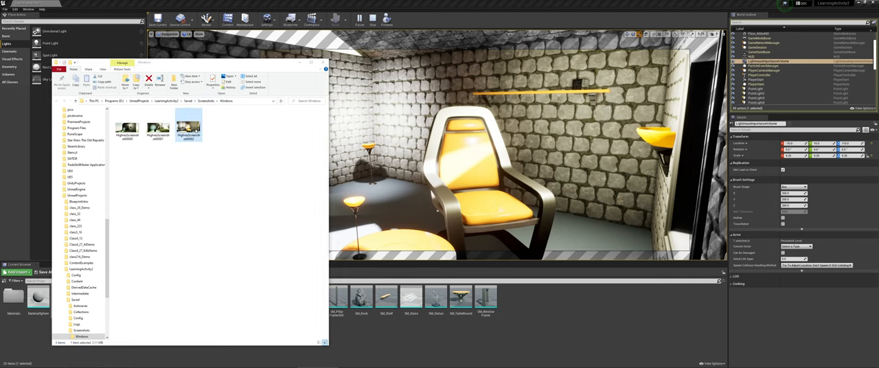
double_click(188, 129)
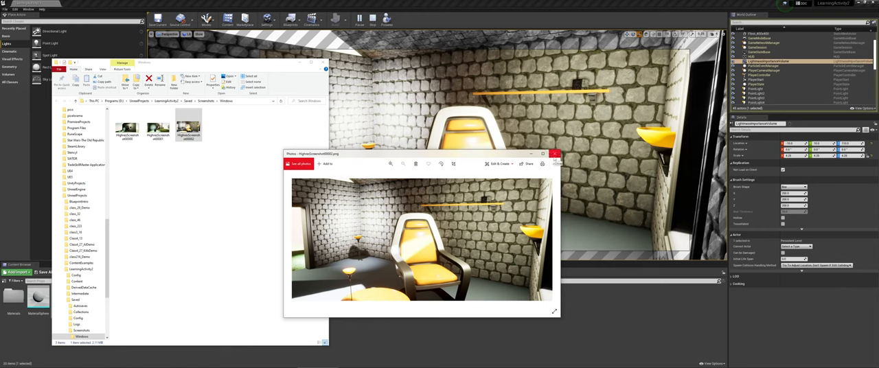
click(555, 154)
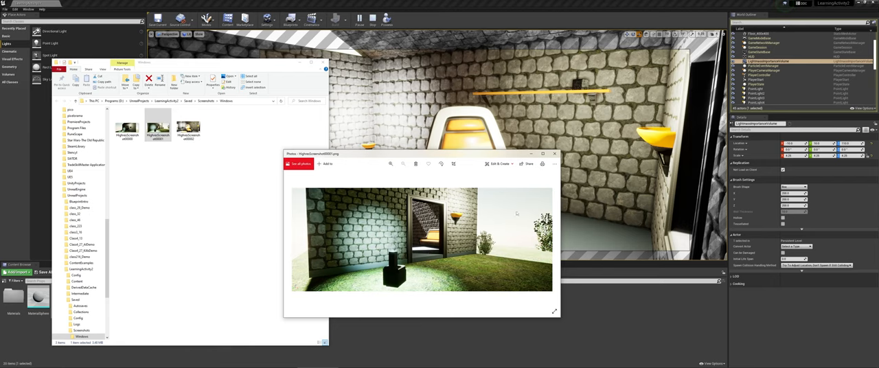
click(555, 153)
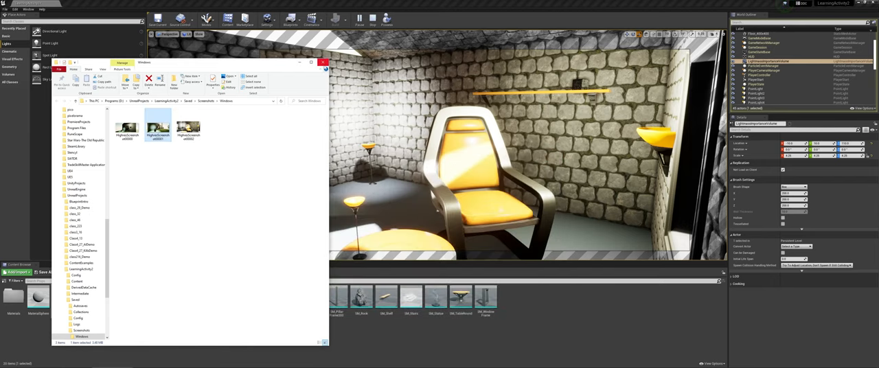